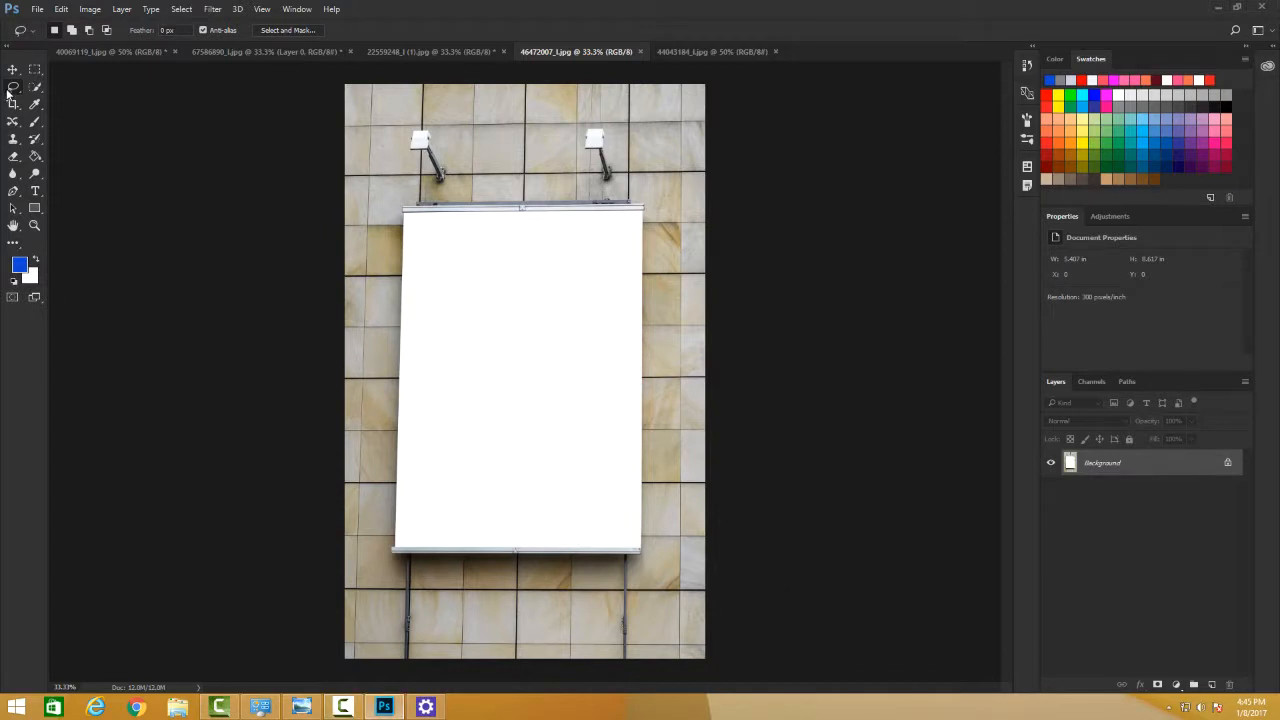
- Activate the Rectangular Marquee Tool for selecting the billboard area
click(14, 86)
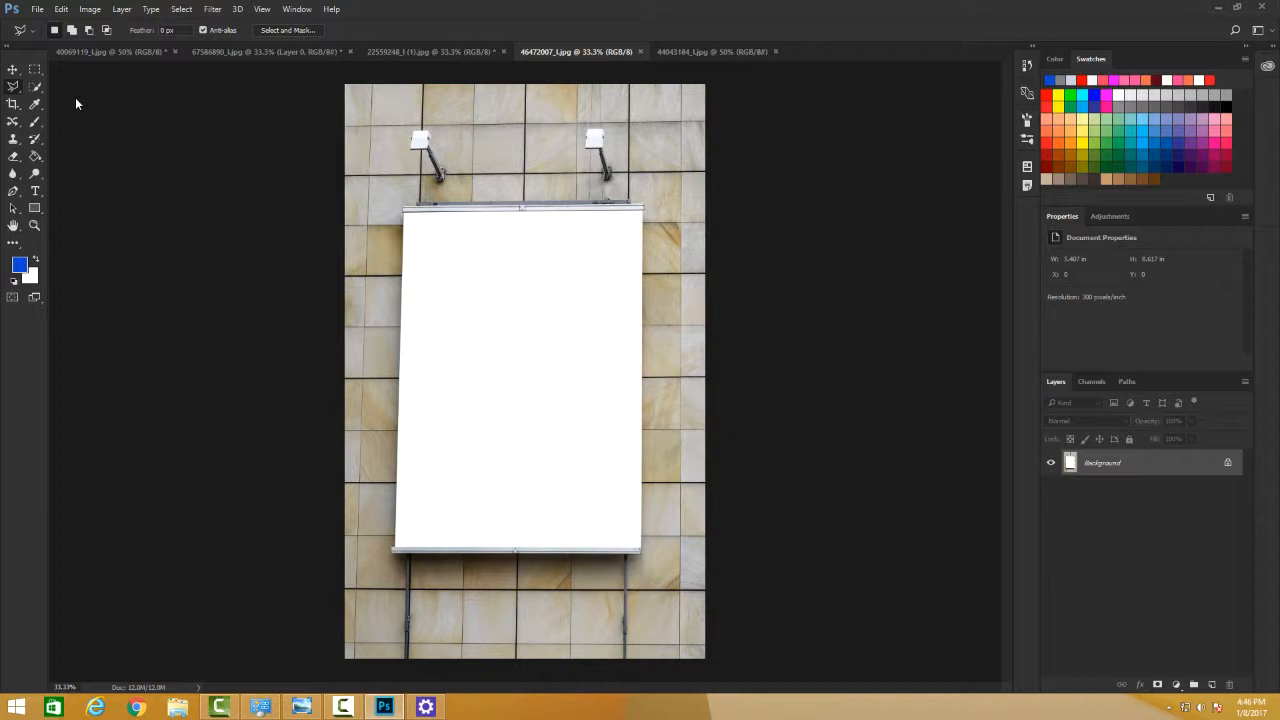
mouse_move(130, 240)
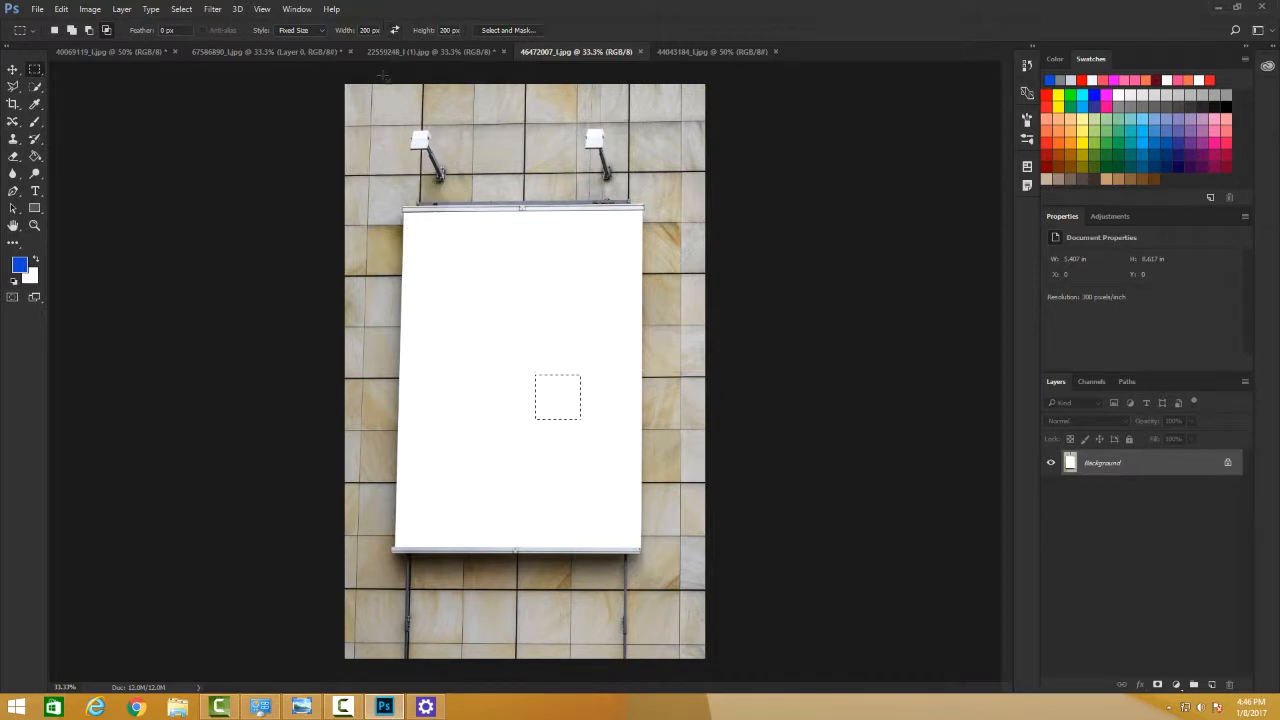
click(298, 30)
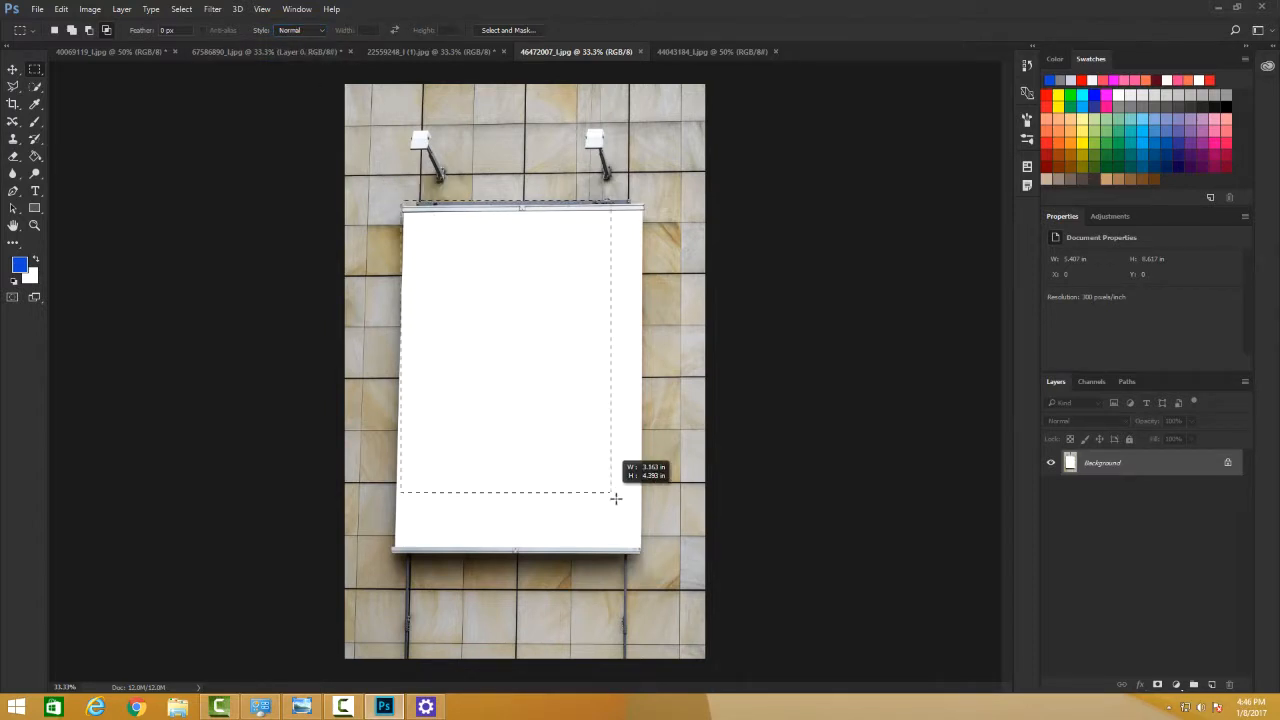
drag(616, 496, 640, 550)
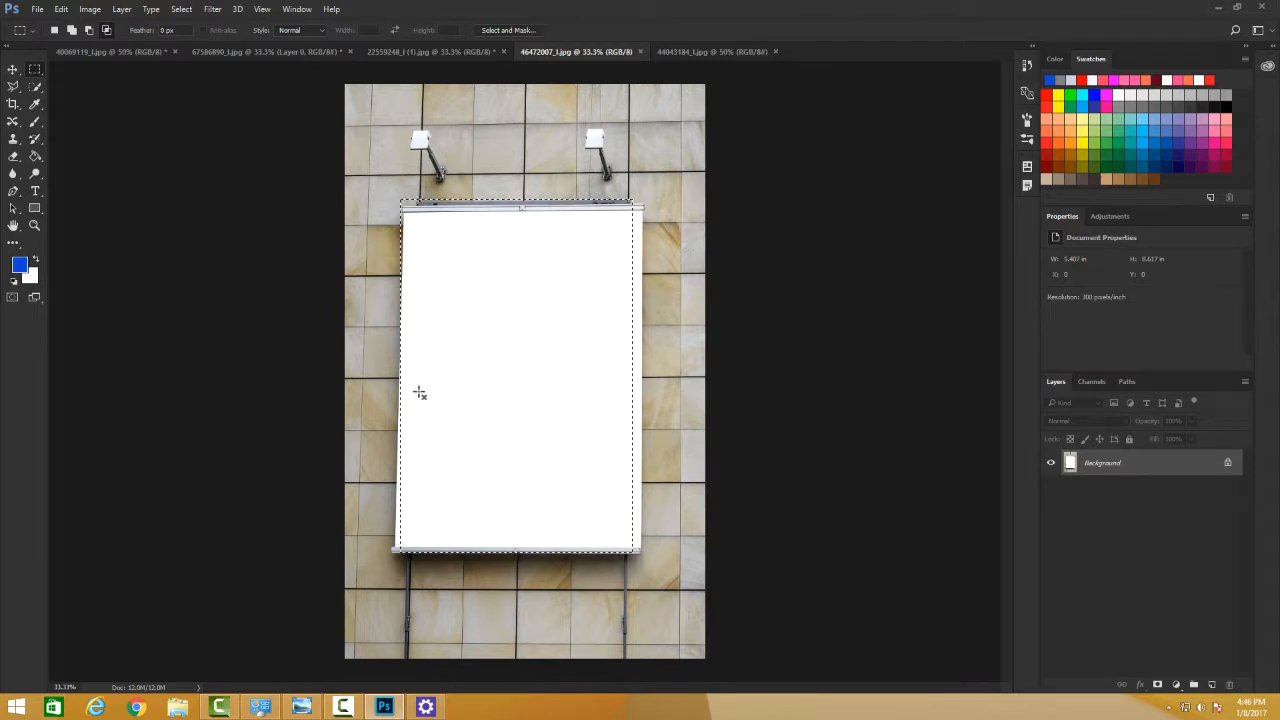
mouse_move(496, 318)
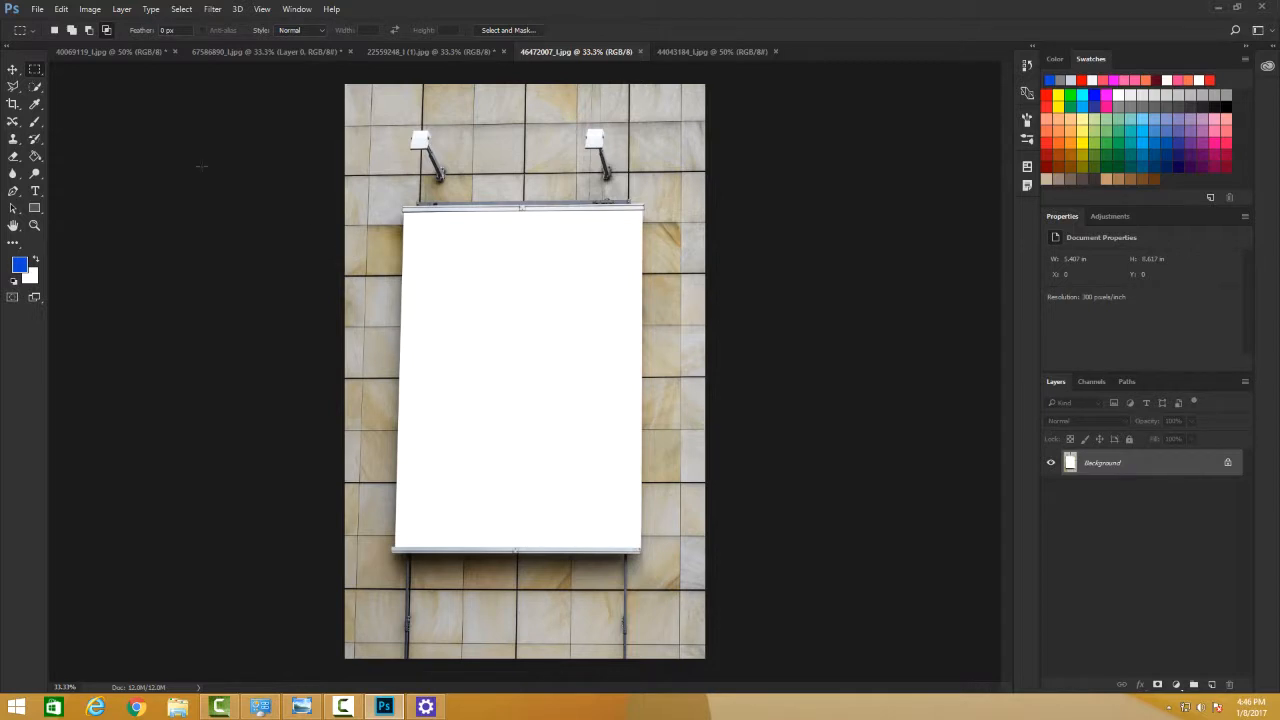
- Select the billboard outline, then bring up the shopping-woman photo for copying
click(12, 88)
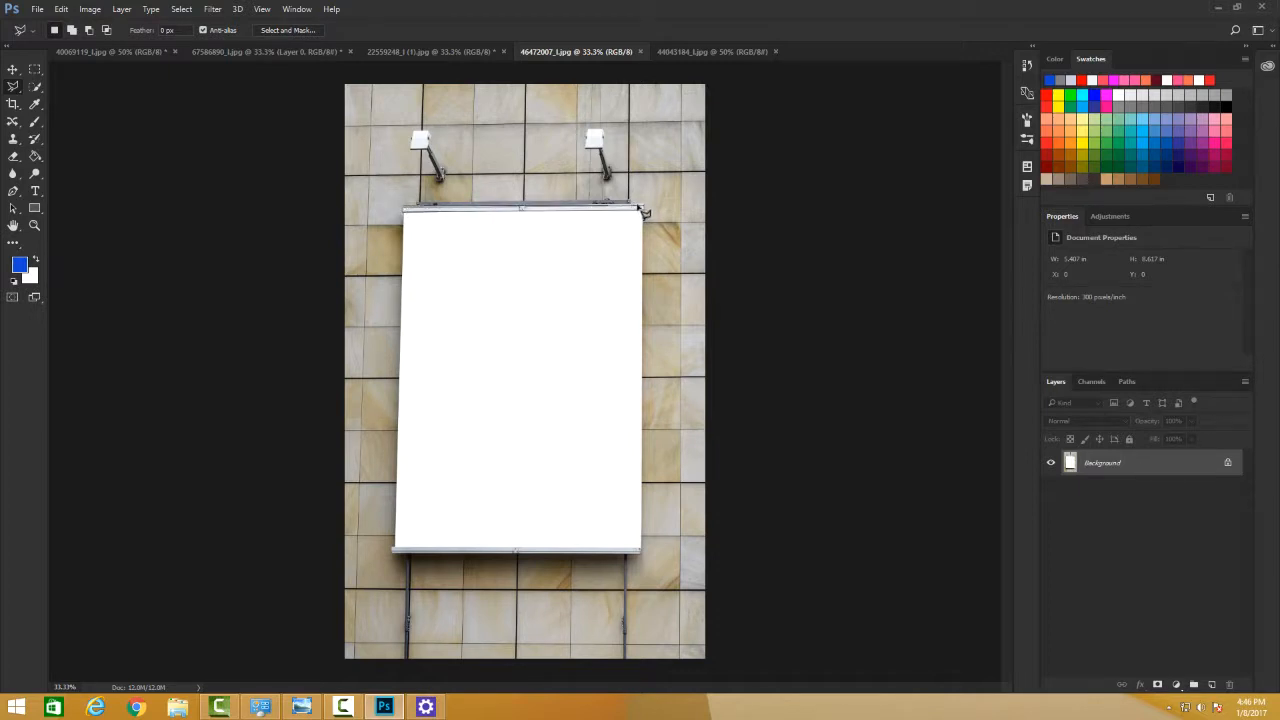
mouse_move(650, 264)
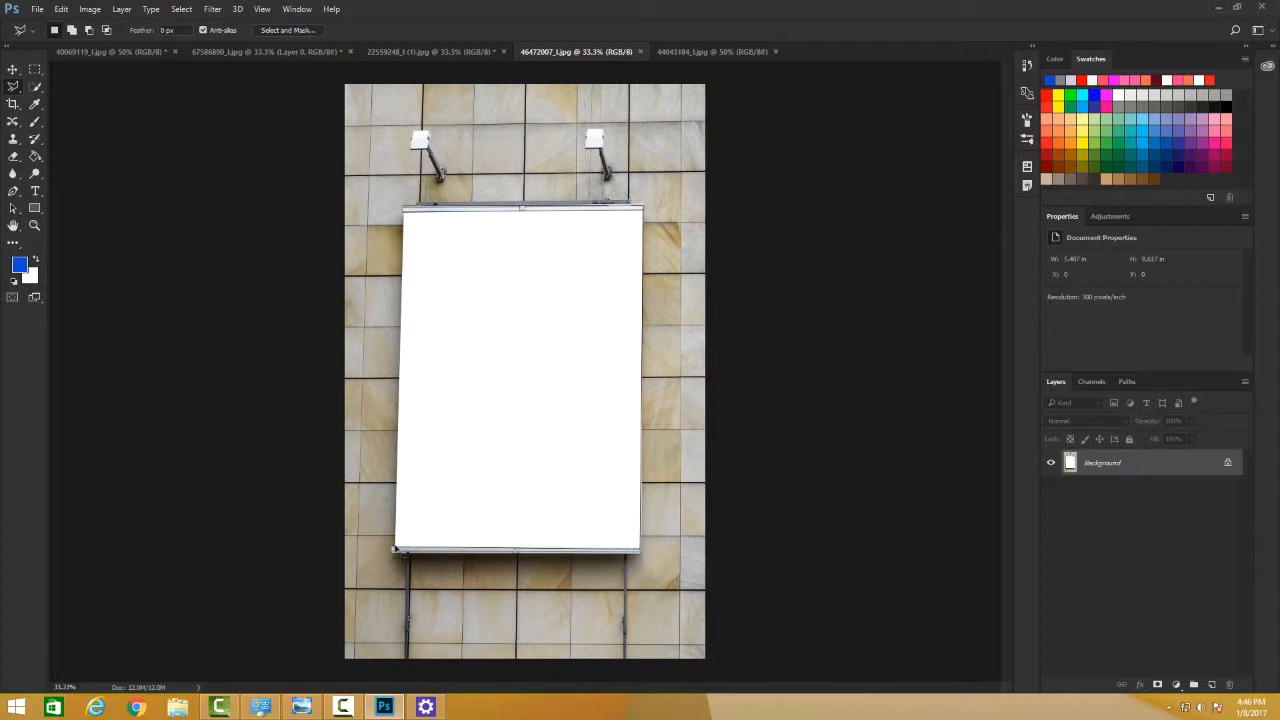
drag(408, 304, 400, 550)
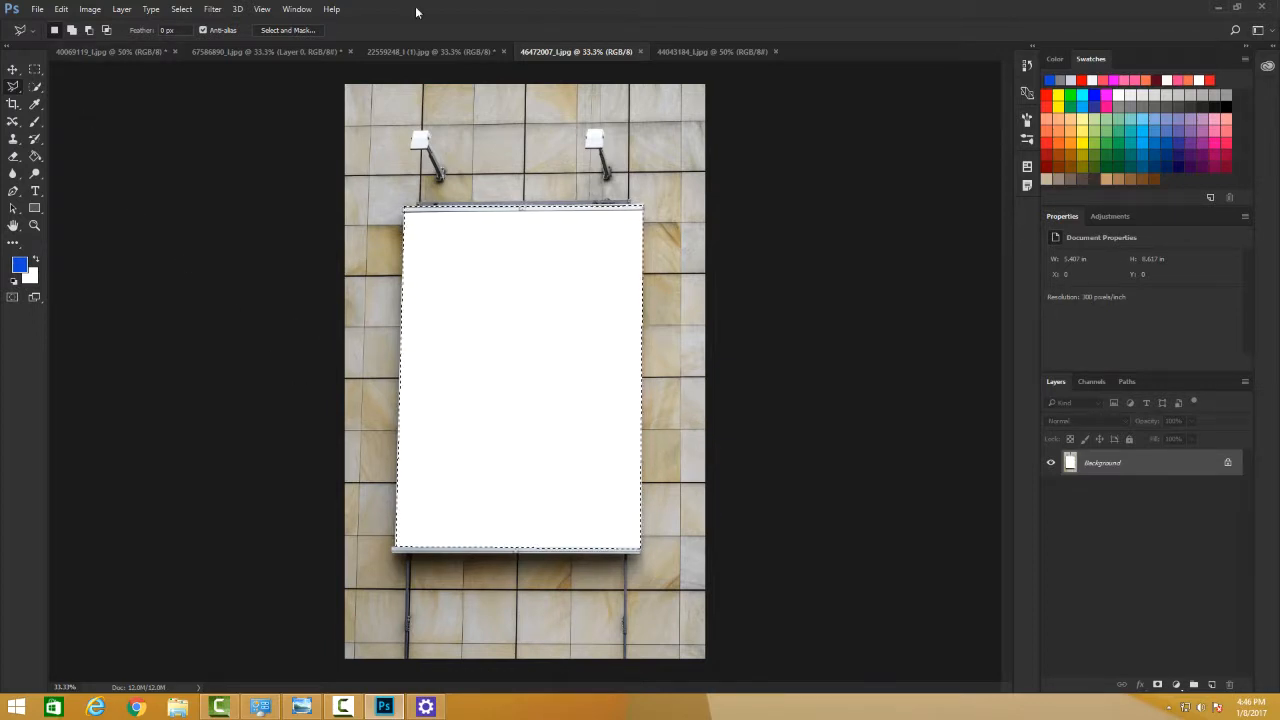
click(712, 52)
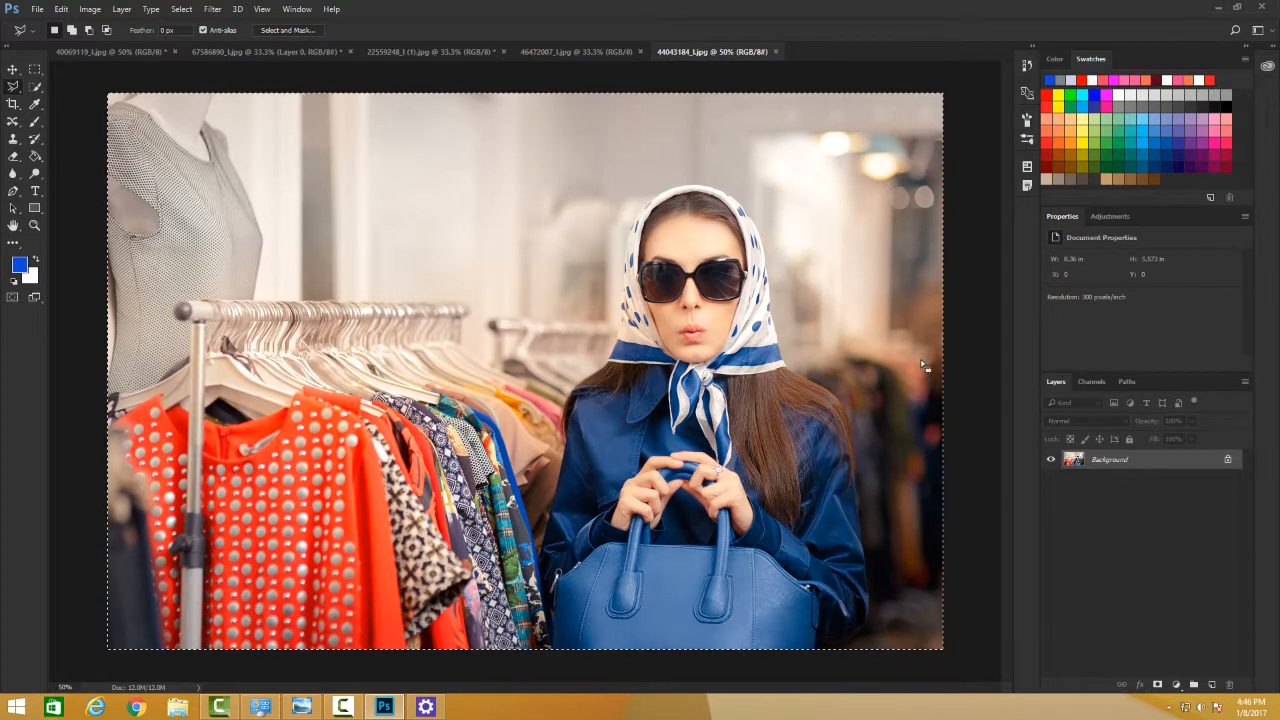
mouse_move(536, 364)
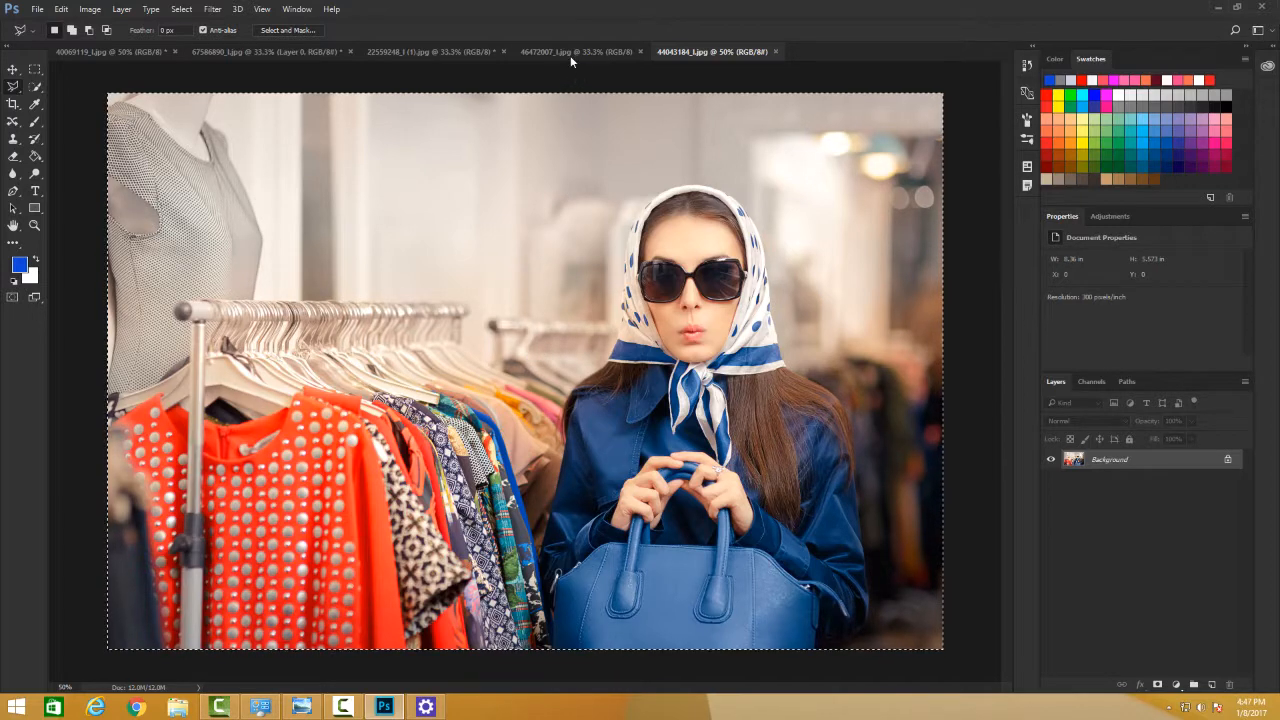
- Return to the billboard photo and dismiss the 'No pixels are selected' warning, leaving a new Layer 1
click(544, 52)
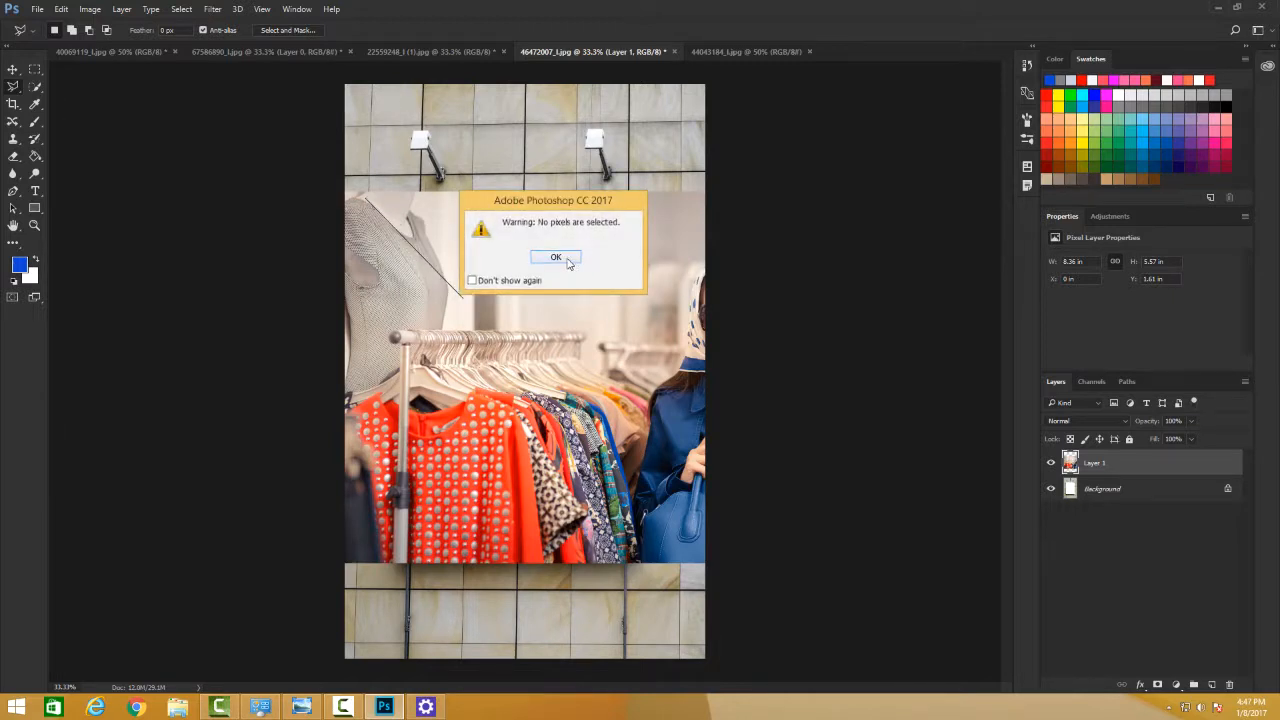
click(556, 256)
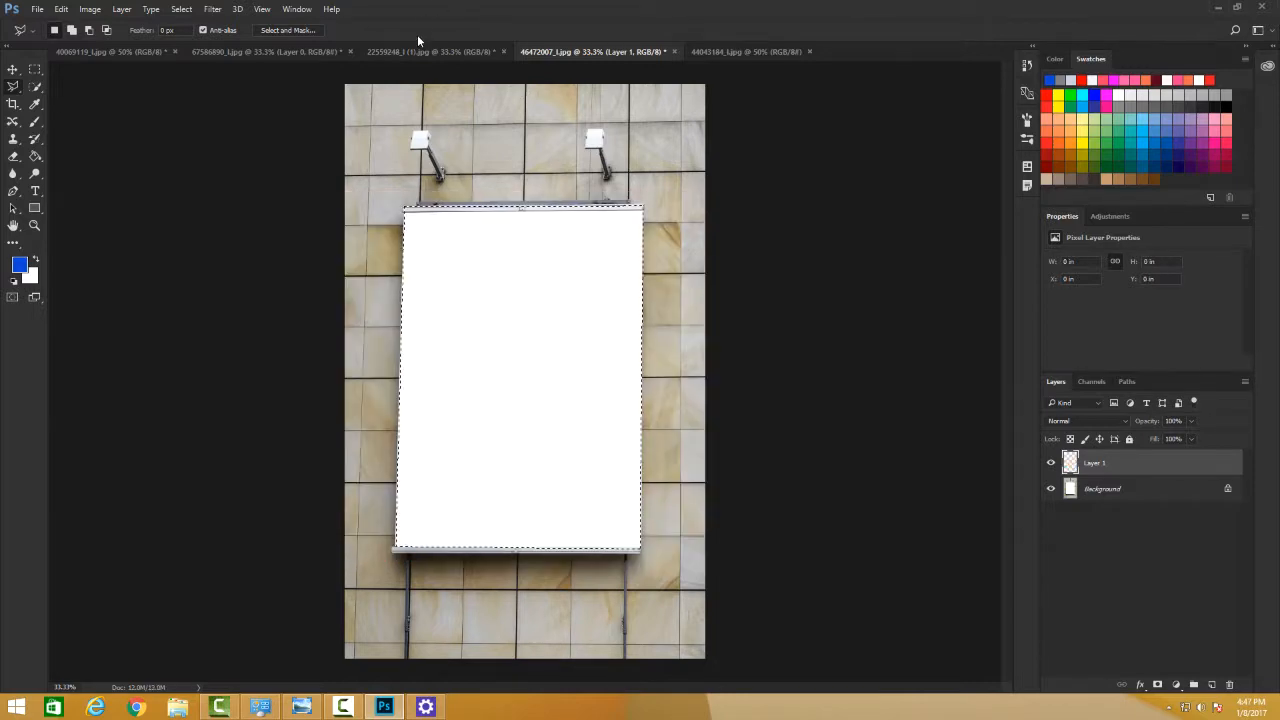
- Paste the woman photo into the billboard selection via Edit > Paste Special > Paste Into
click(60, 8)
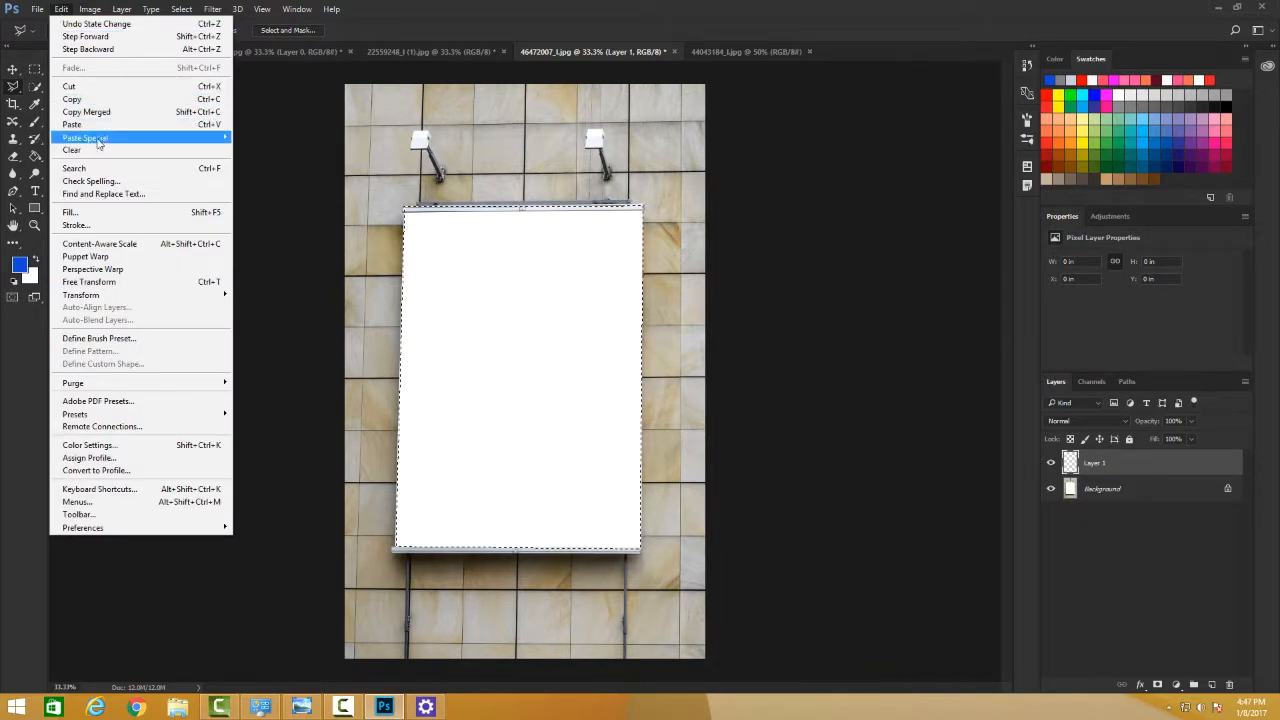
mouse_move(84, 136)
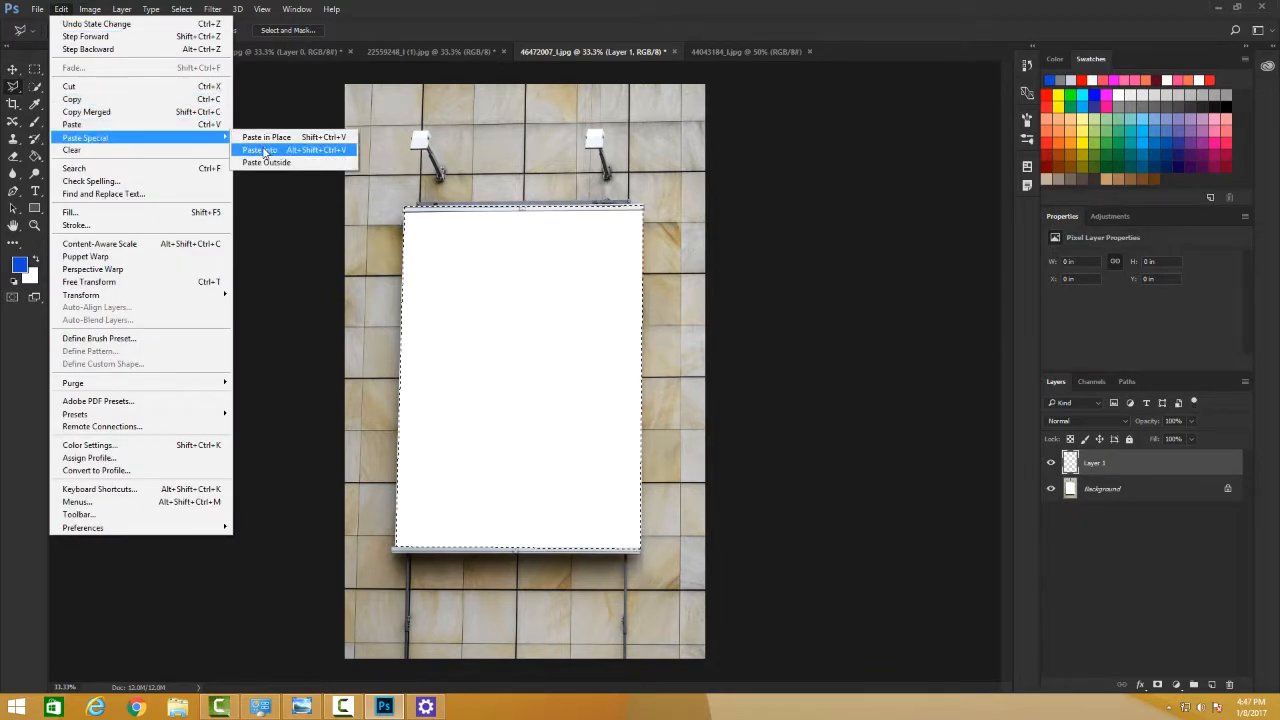
click(260, 150)
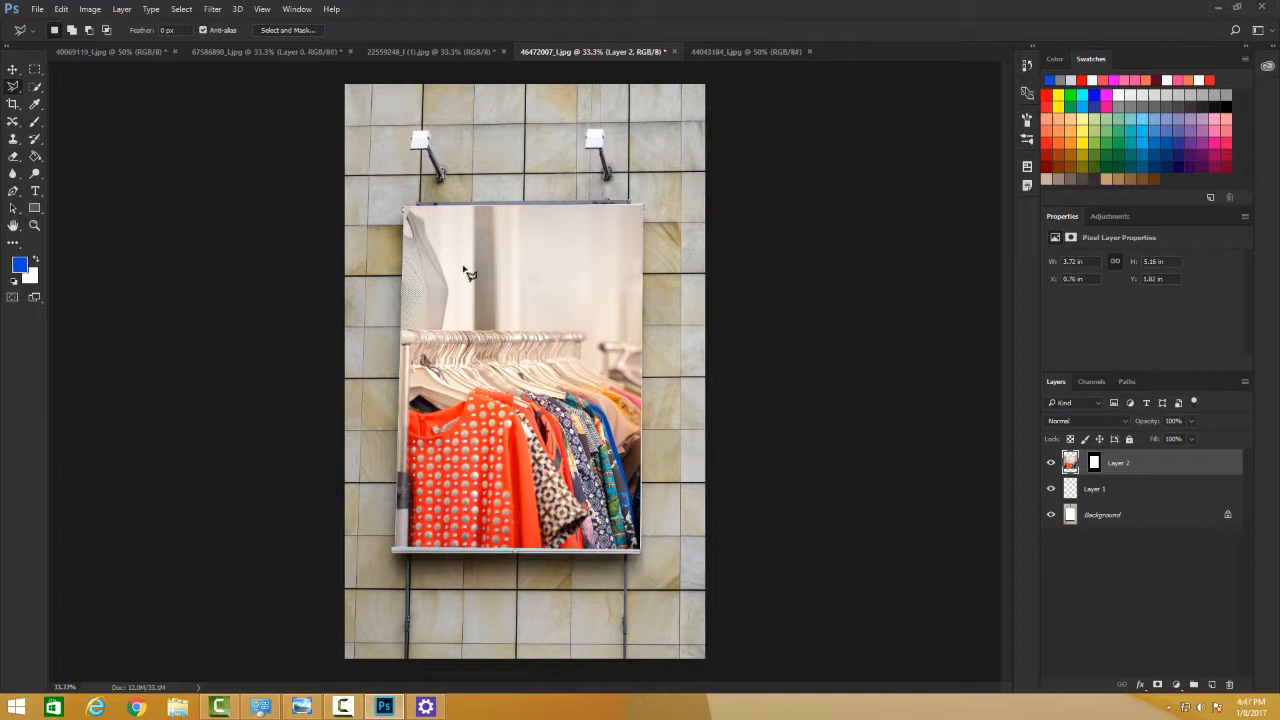
click(12, 68)
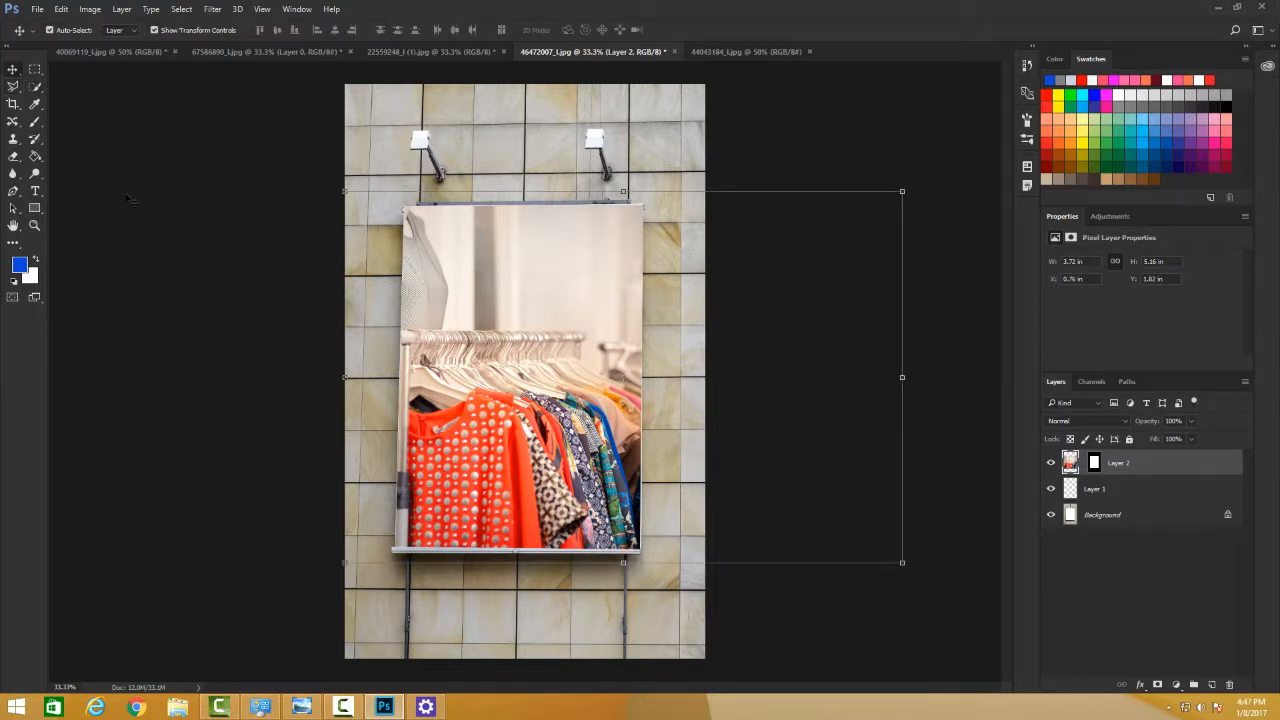